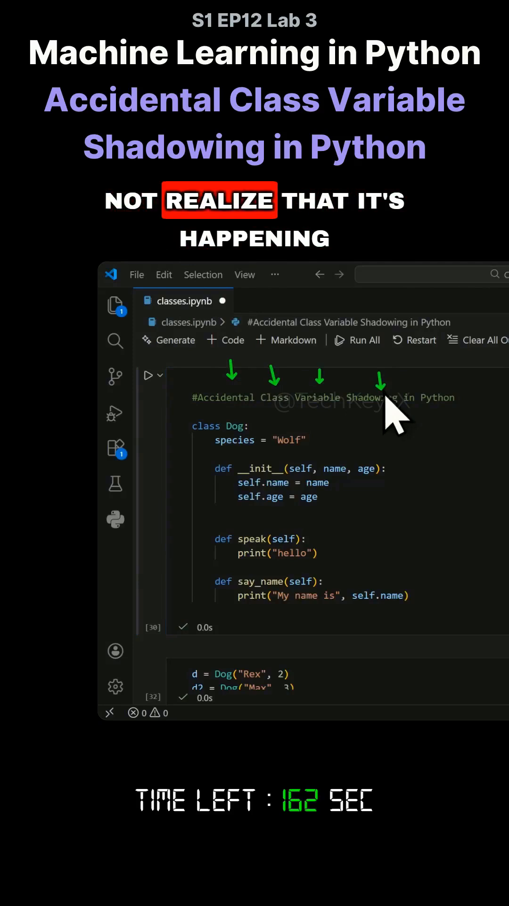
pyautogui.moveTo(324, 468)
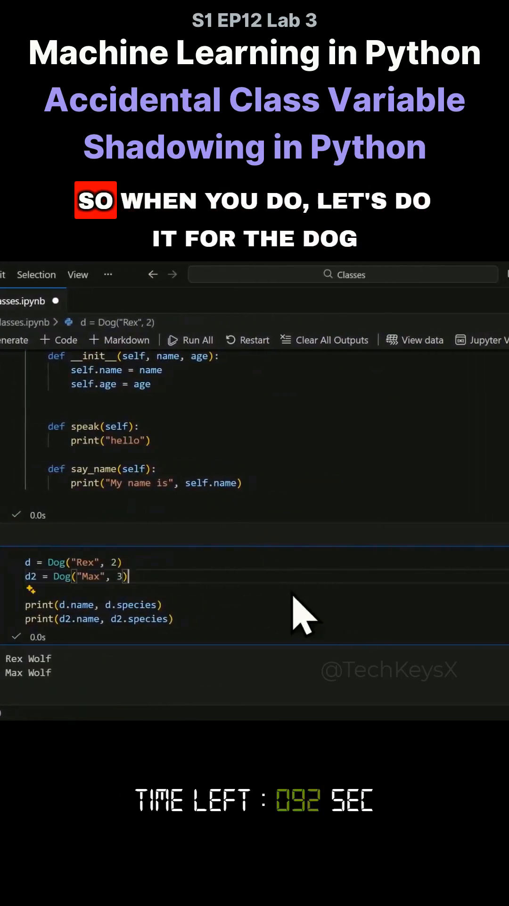
# - Add the line d.species = "Fox" below d2 = Dog("Max", 3) in the instances cell
pyautogui.write('d')
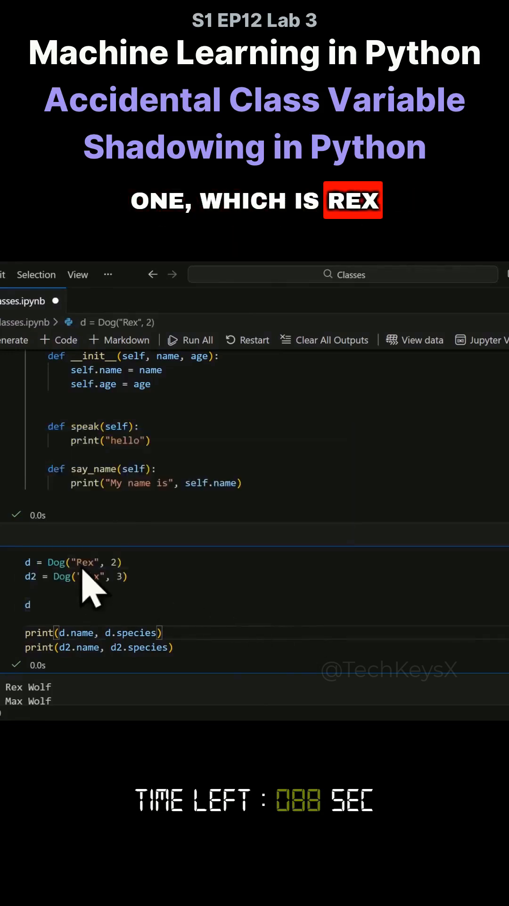
pyautogui.write('.species = "Fox')
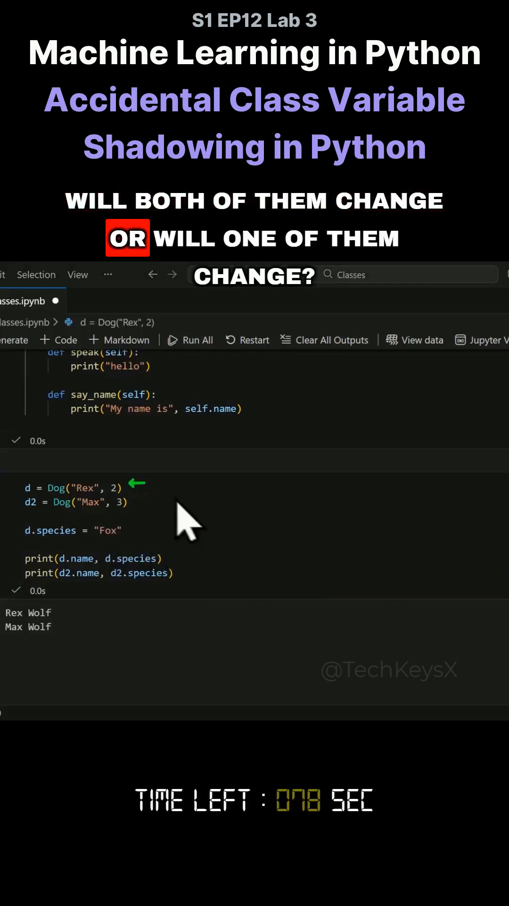
# - Rerun the instances cell so it prints Rex Fox and Max Wolf
pyautogui.click(146, 496)
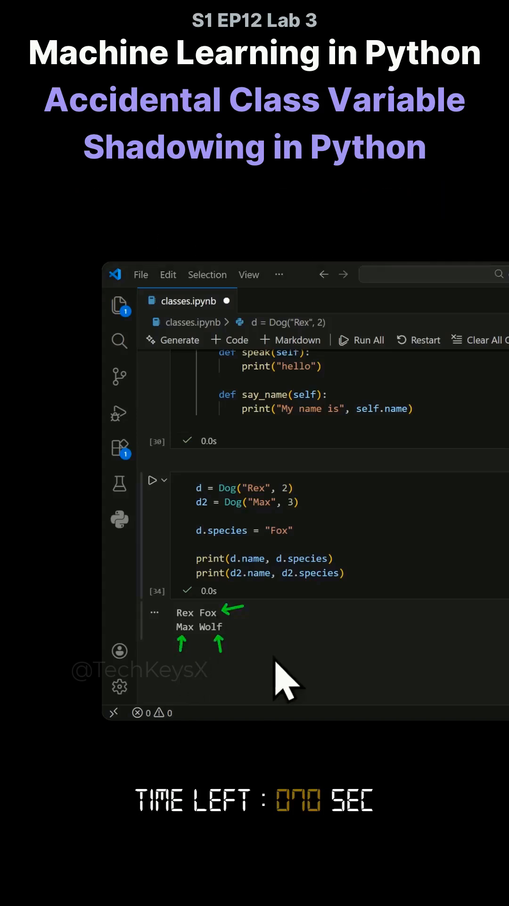
pyautogui.doubleClick(230, 530)
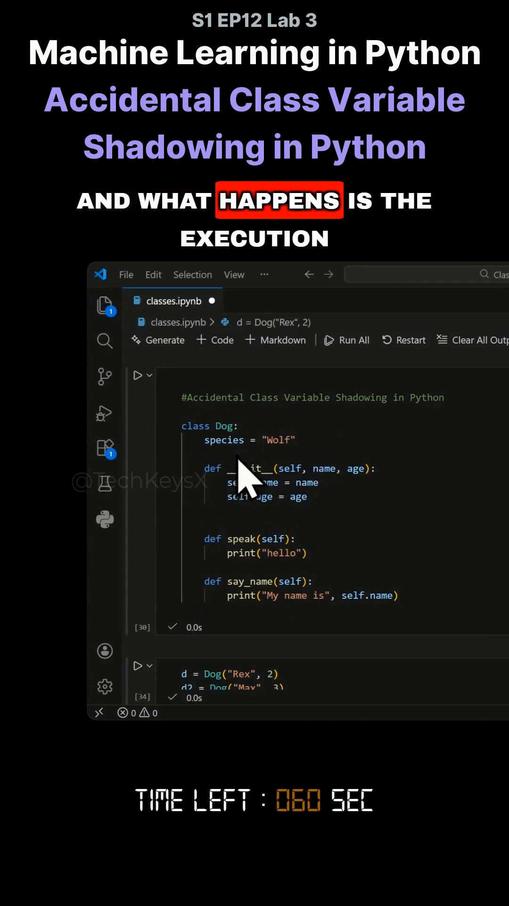
pyautogui.scroll(-3)
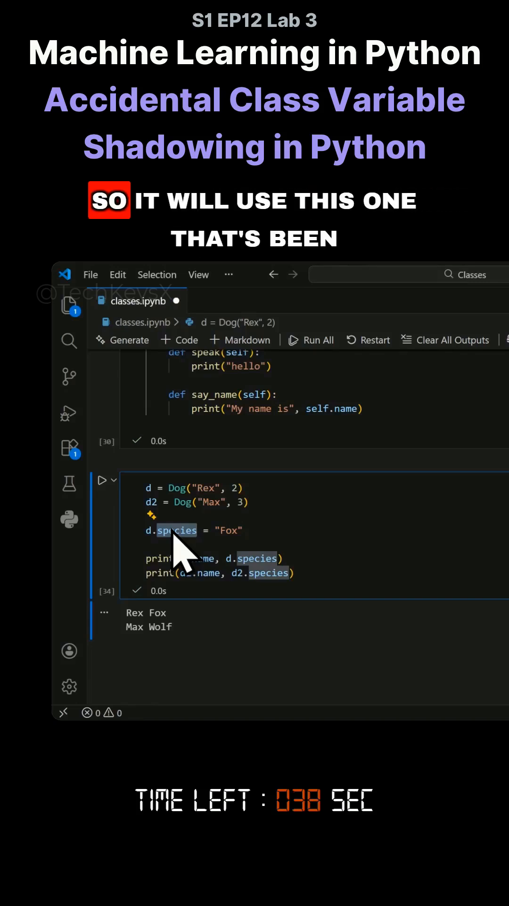
pyautogui.moveTo(176, 530)
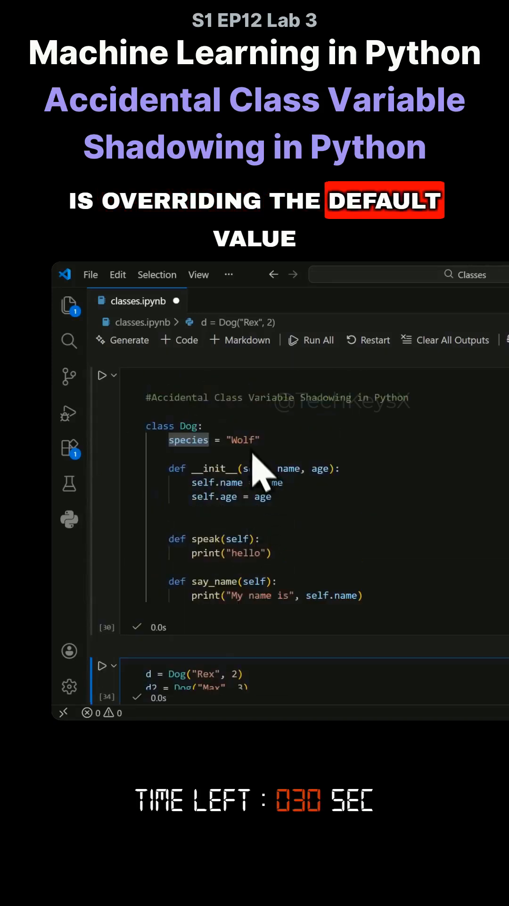
pyautogui.scroll(-3)
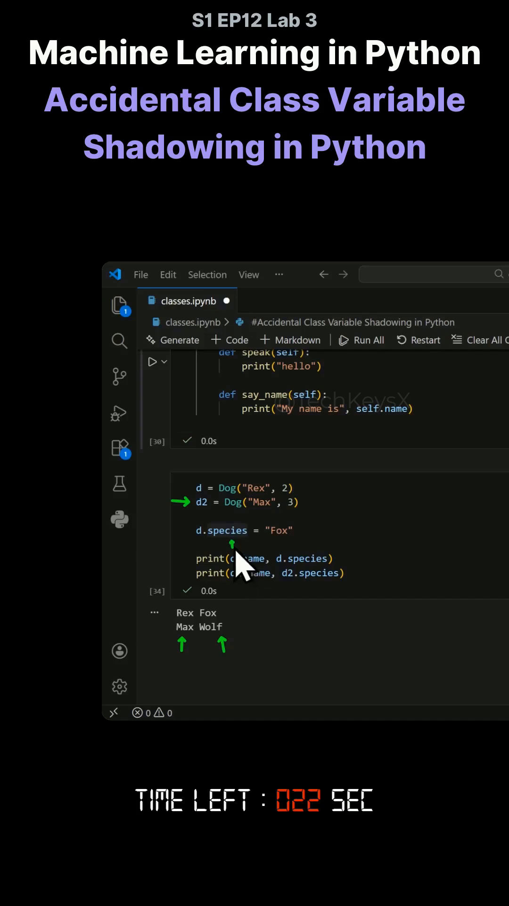
pyautogui.moveTo(283, 595)
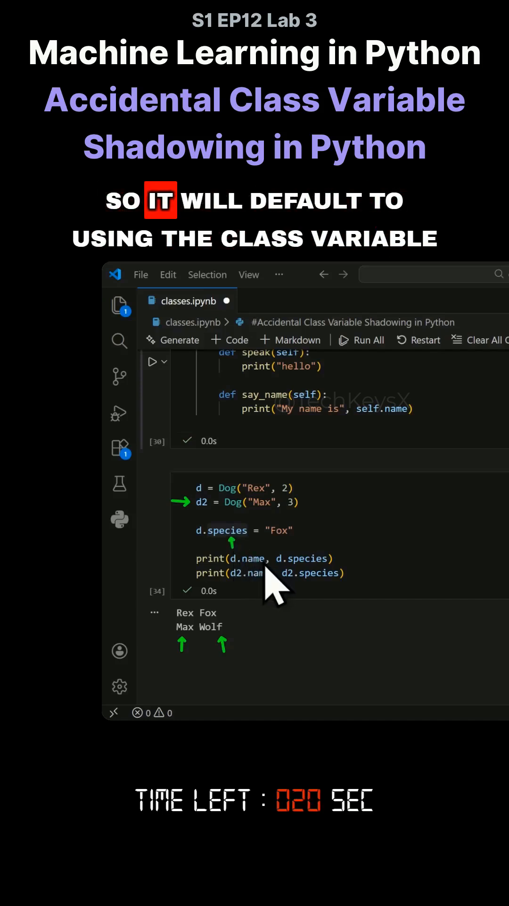